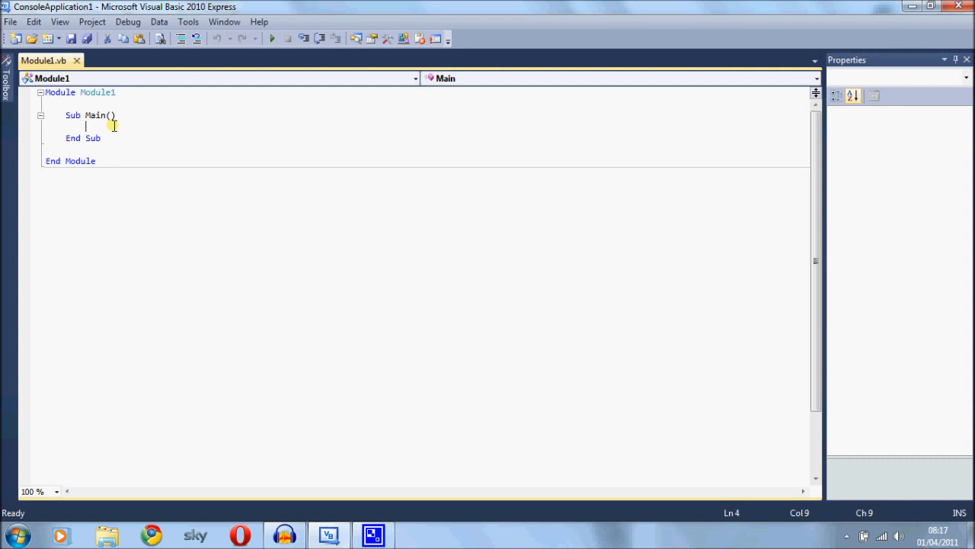
Step: Declare Dim num1 As Integer = 5 and Dim num2 As Integer = 10 inside Sub Main
text(dim)
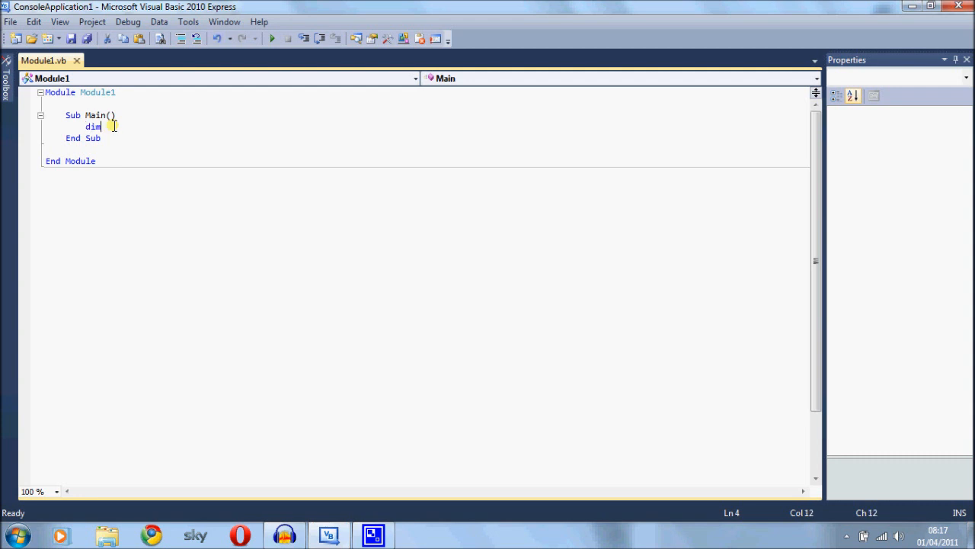
text(num1 As i)
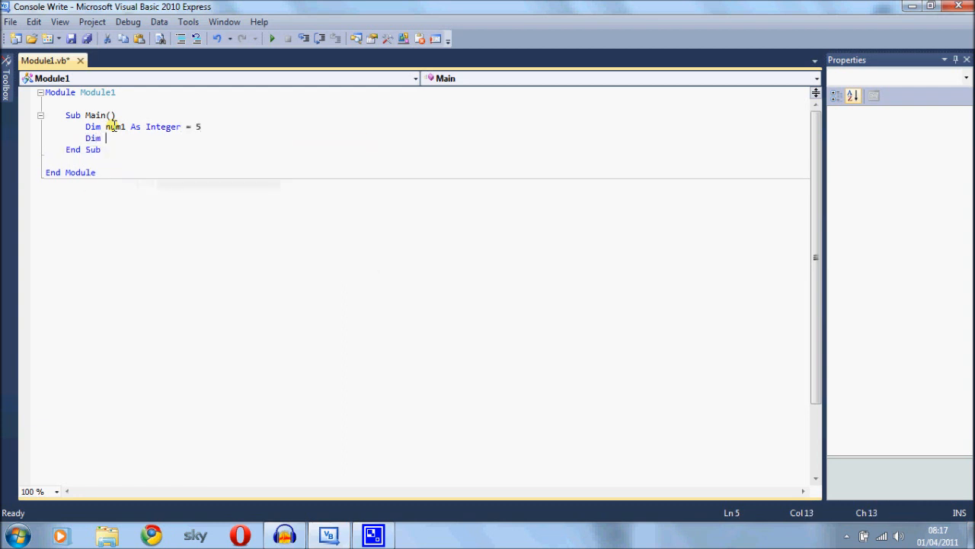
text(num2 as)
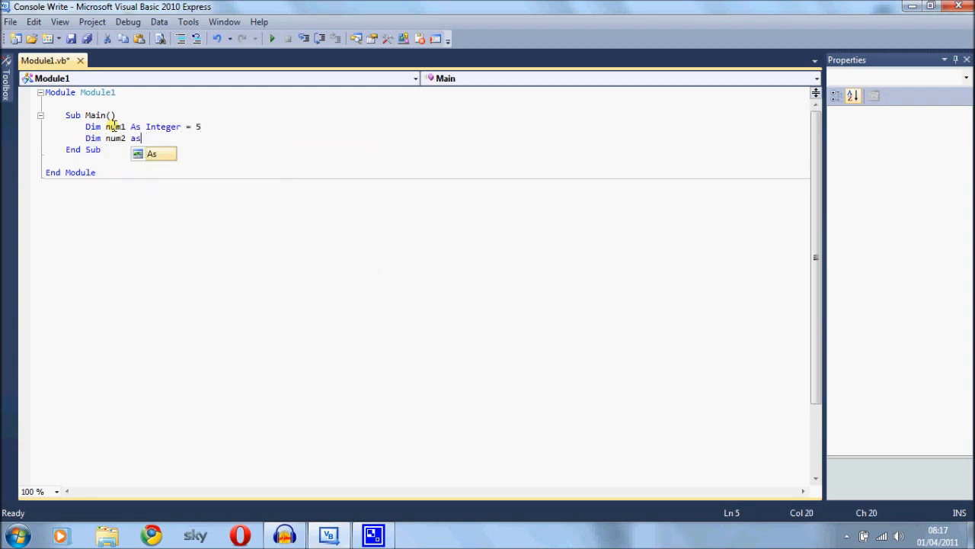
text(Integer = 10)
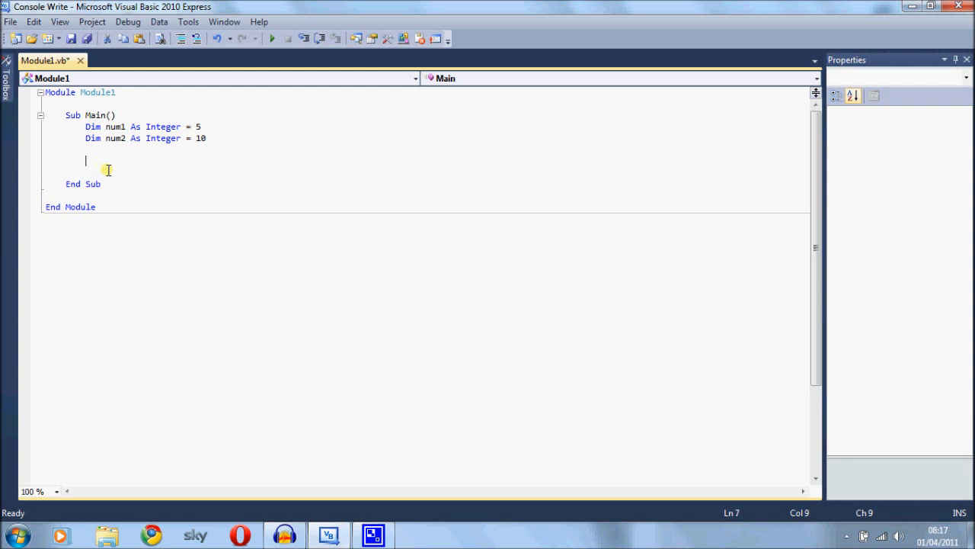
Step: Add Console.WriteLine("Hello") and Console.ReadLine(), then run so the console shows Hello
text(Console.writel)
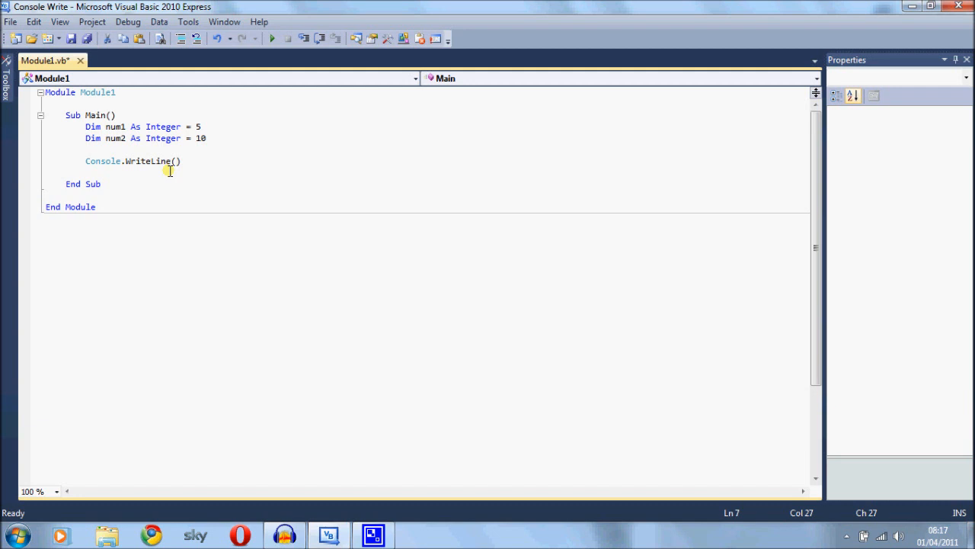
text(")
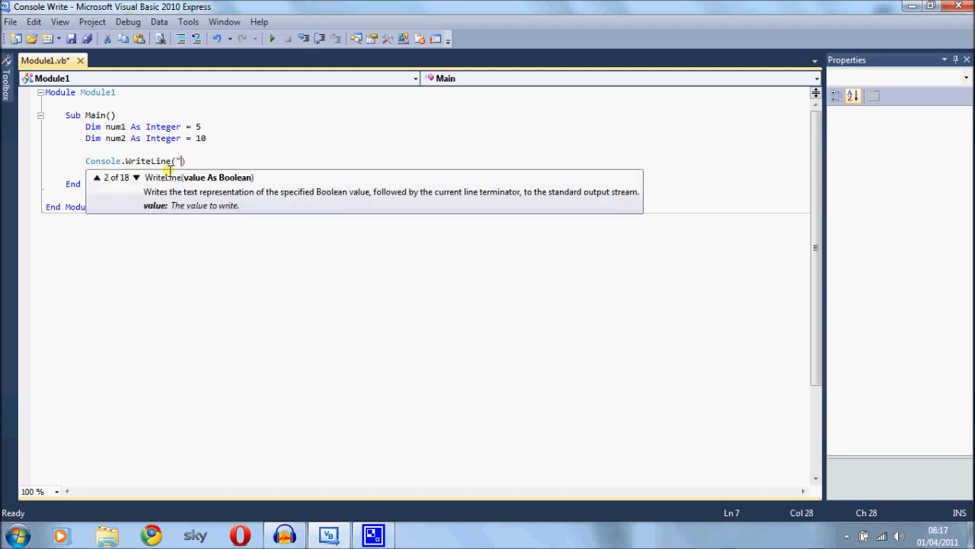
text(Heloo)
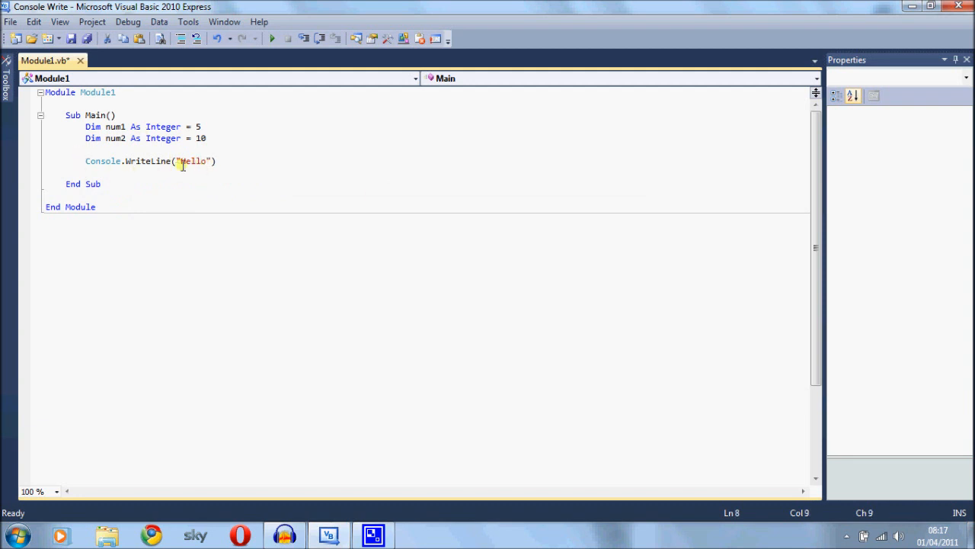
text(Console.re)
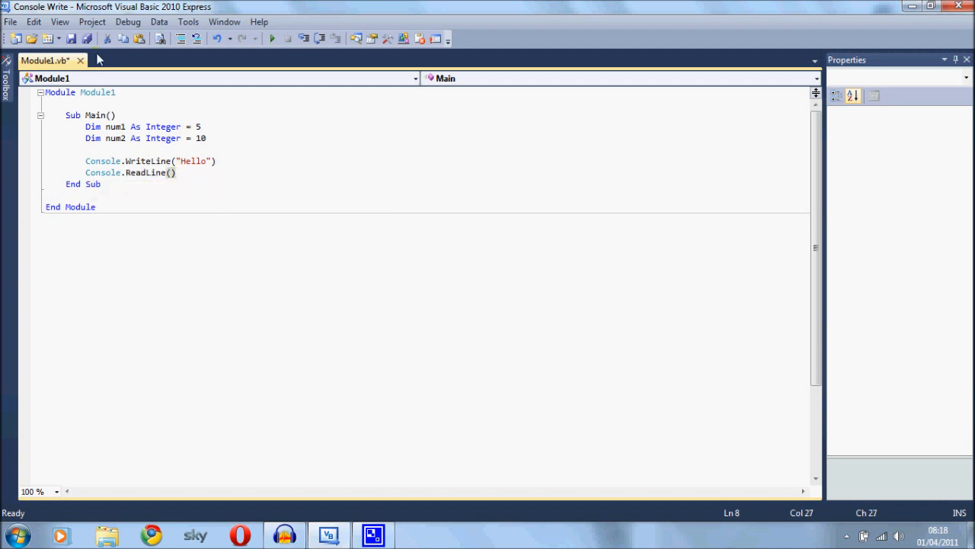
click(272, 38)
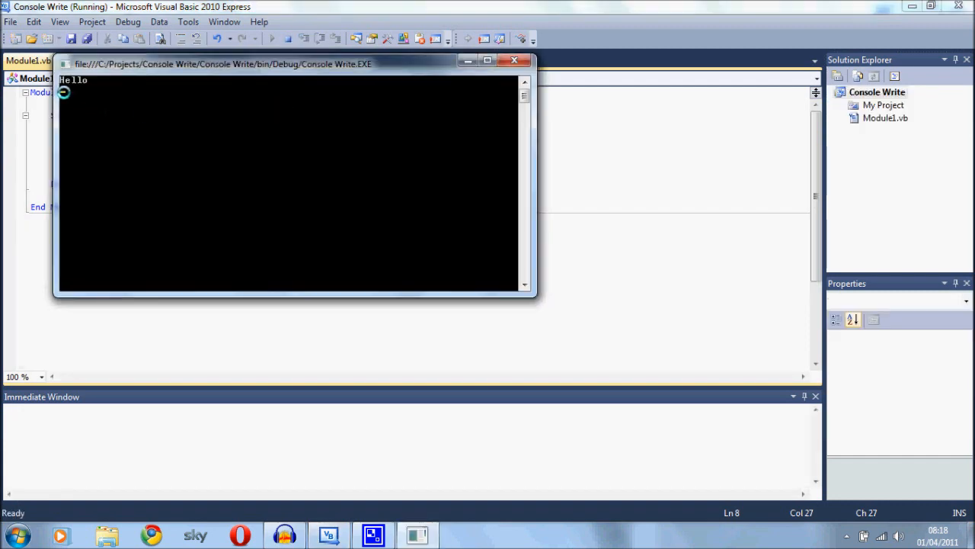
Step: Change WriteLine to Console.Write("Hello") and rerun to confirm Hello still prints
click(515, 61)
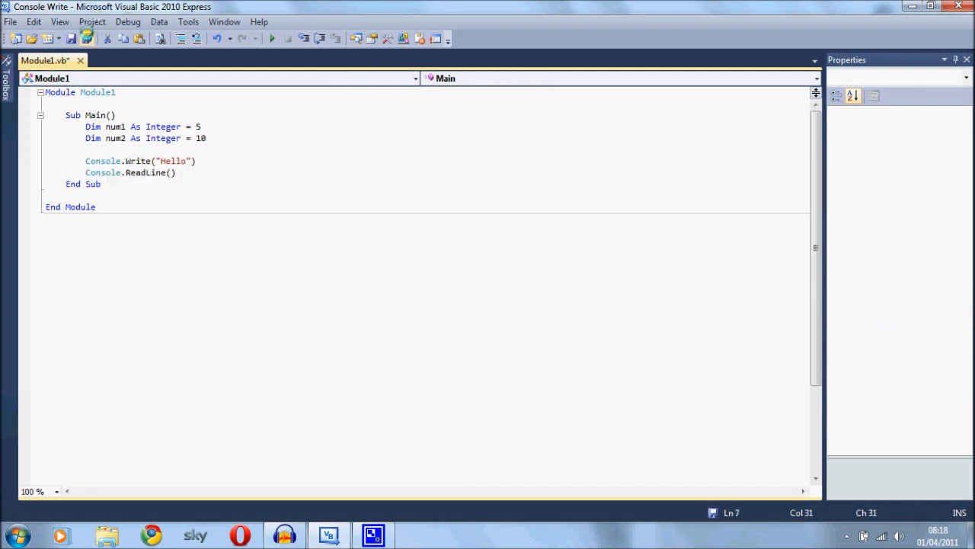
click(271, 38)
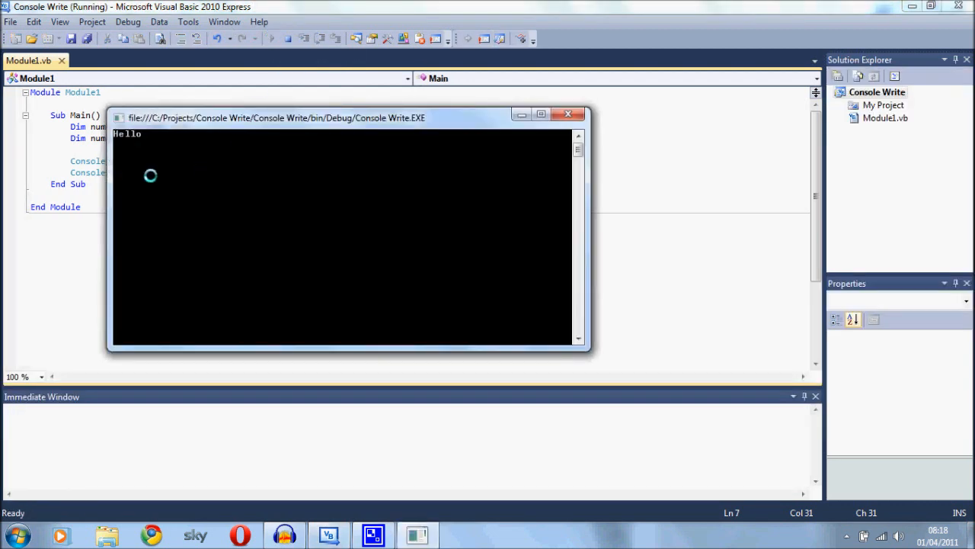
mouse_move(143, 137)
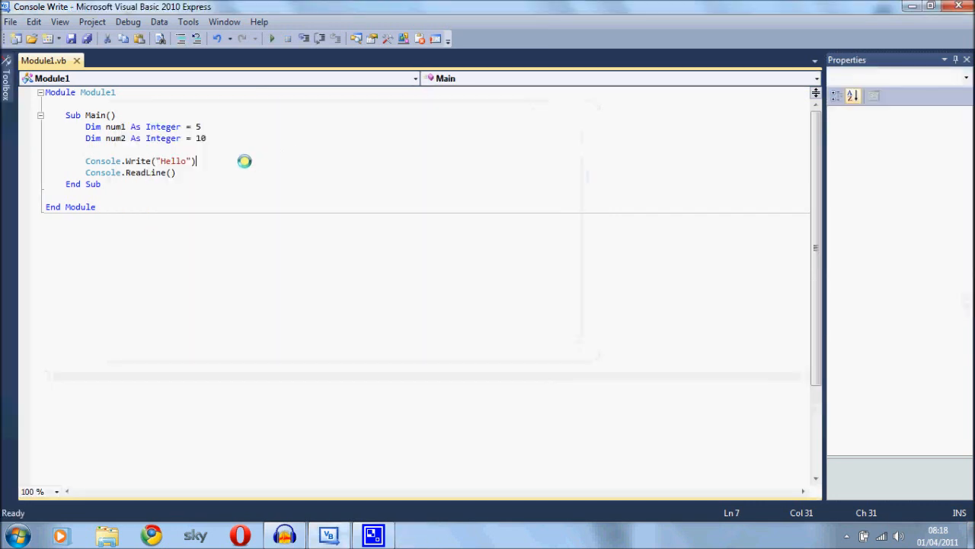
Step: Add a second Console.Write(" my name is Zak") line after the Hello statement
key(Return)
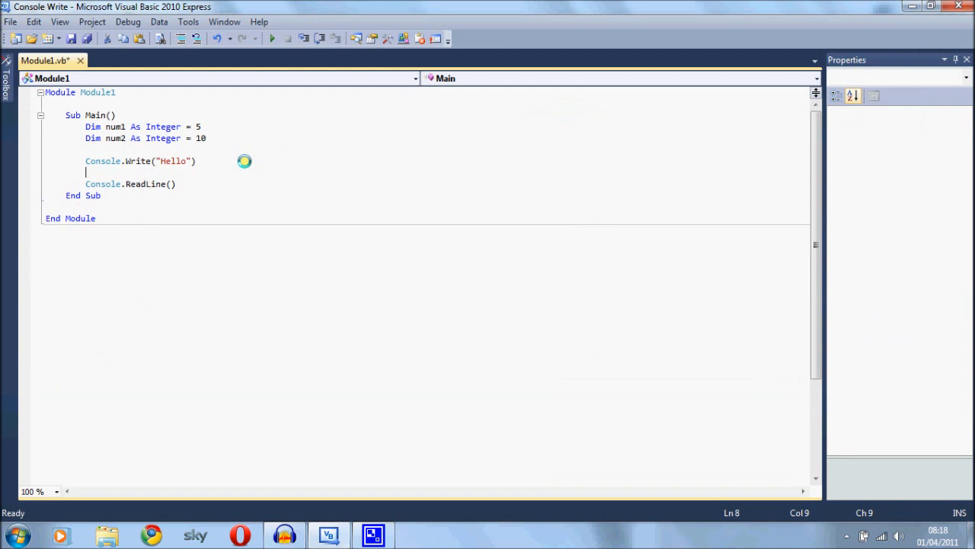
mouse_move(271, 143)
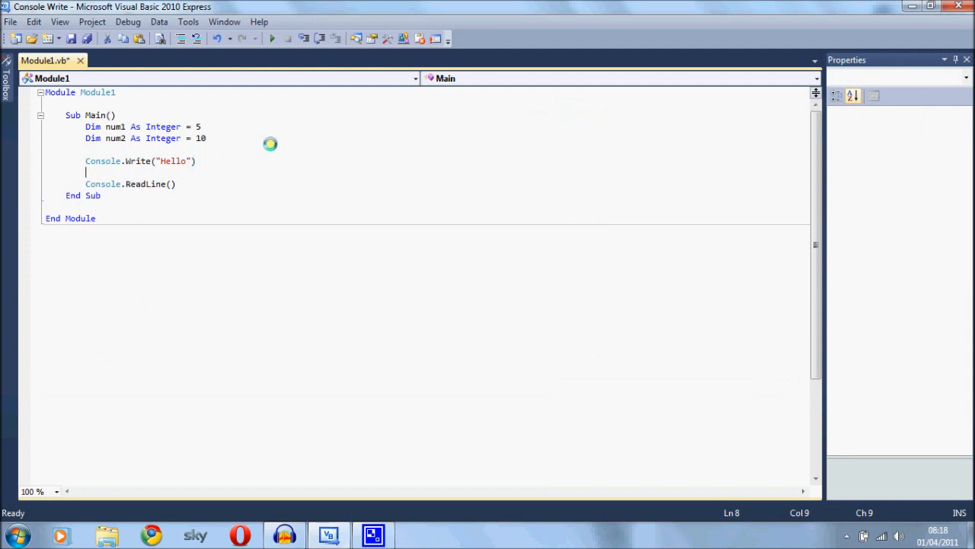
text(Console.wr)
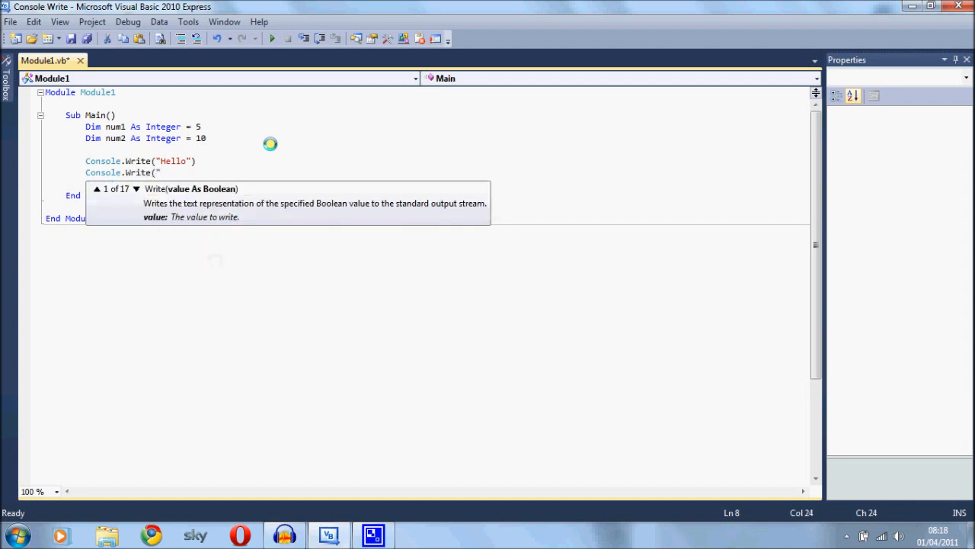
text(my name is Zak"))
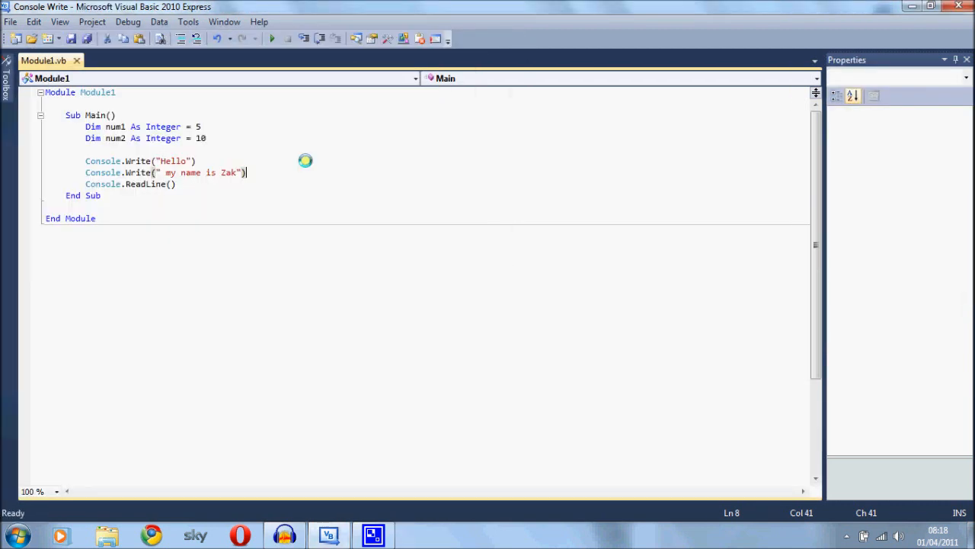
mouse_move(95, 160)
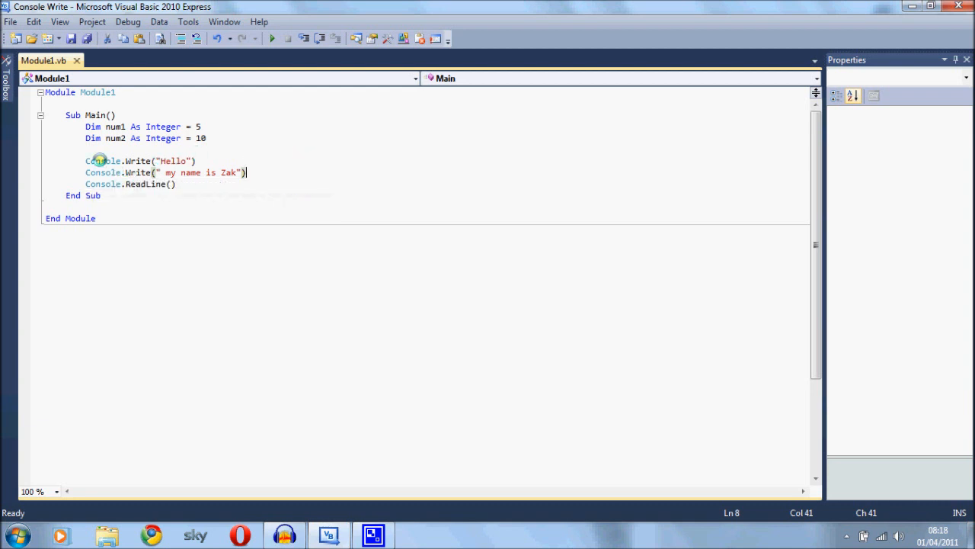
mouse_move(137, 162)
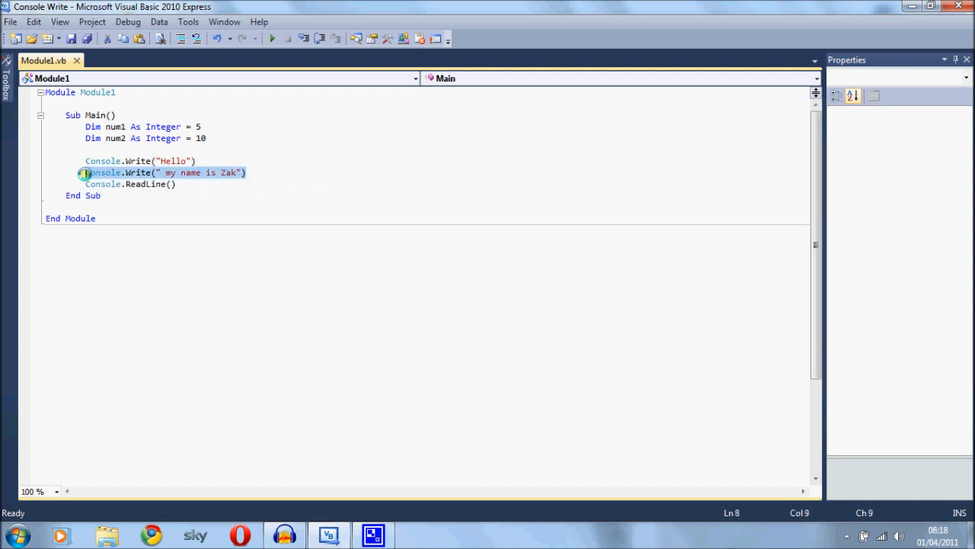
Step: Remove the second Write line, leaving a "What is you name: " prompt and Console.ReadLine()
key(Delete)
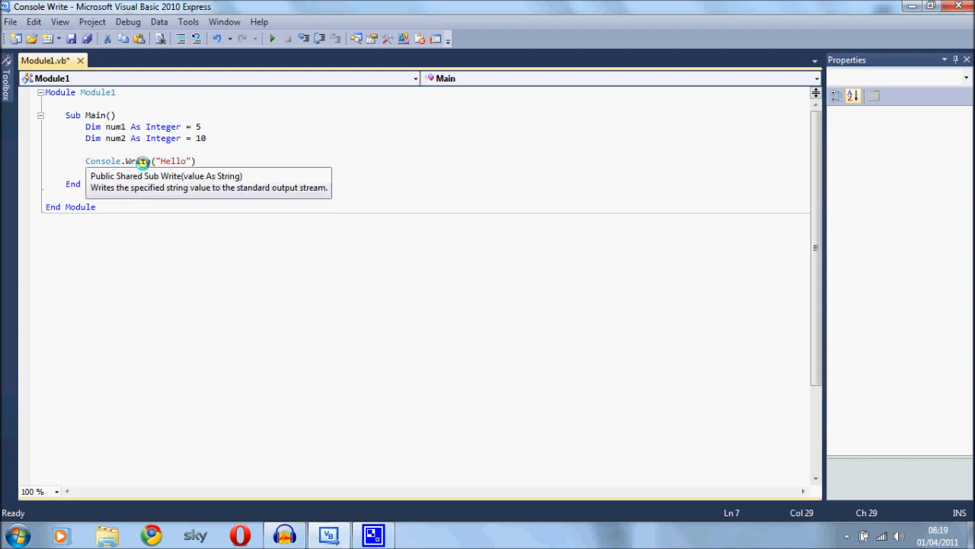
text(Console.ReadLine())
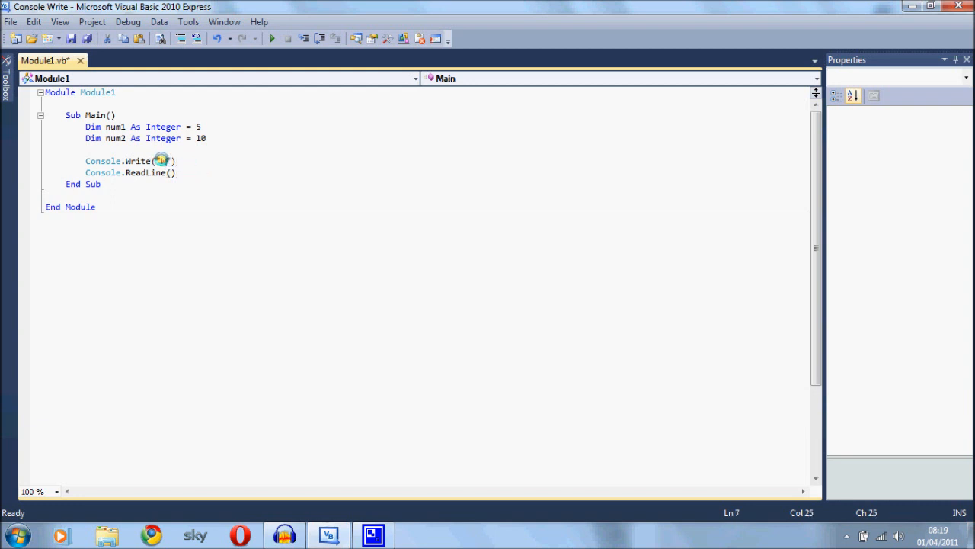
text(What is you name:)
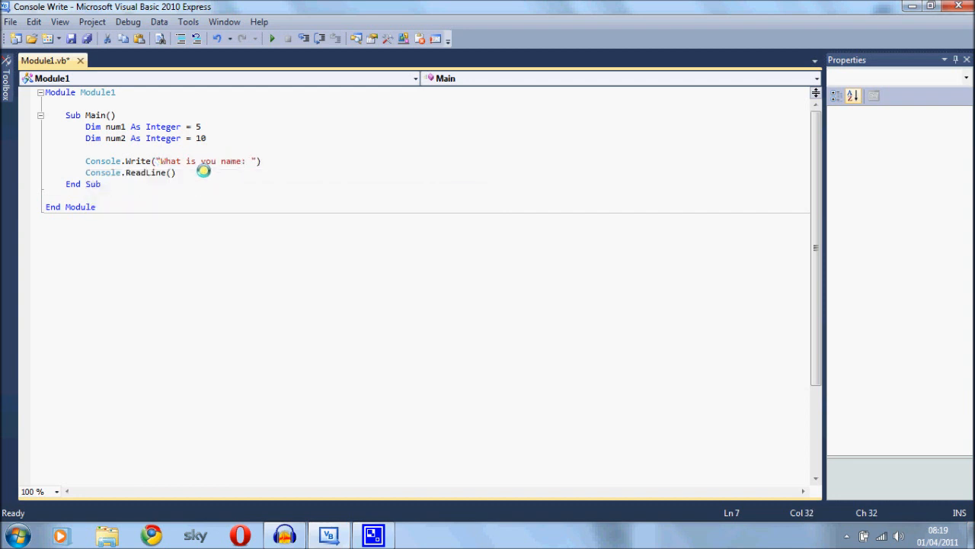
mouse_move(174, 172)
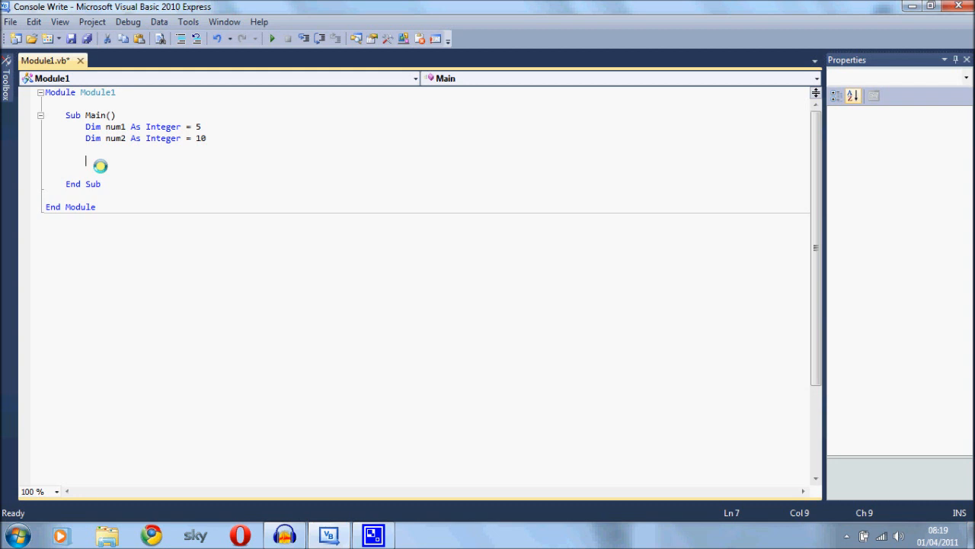
Step: Write Console.WriteLine with the format string "The value is {0}"
text(Console.)
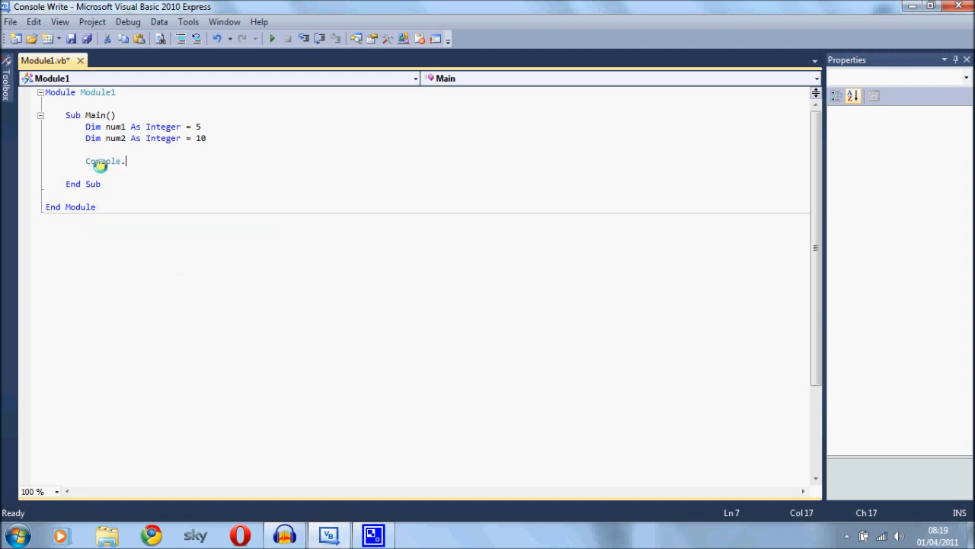
text(WriteLine(")
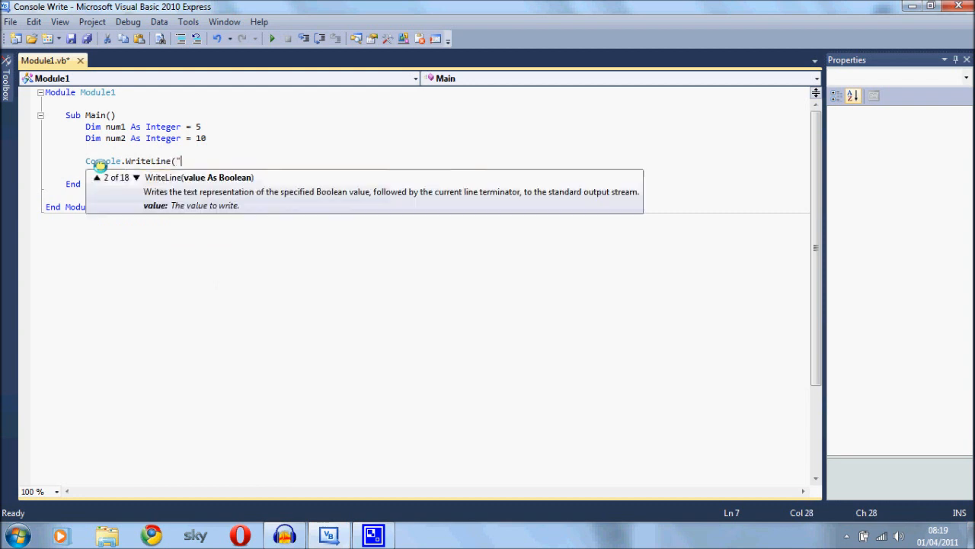
text(The value is)
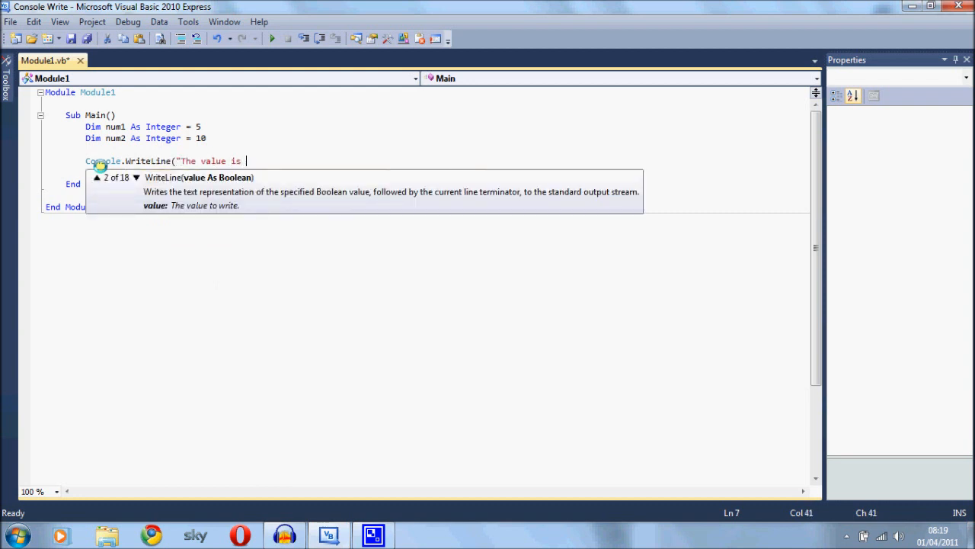
text(")
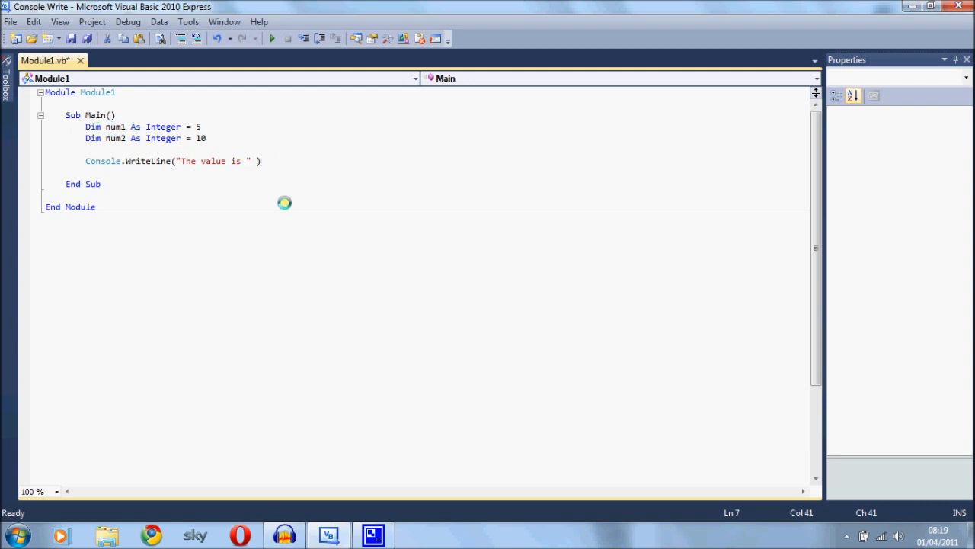
text({)
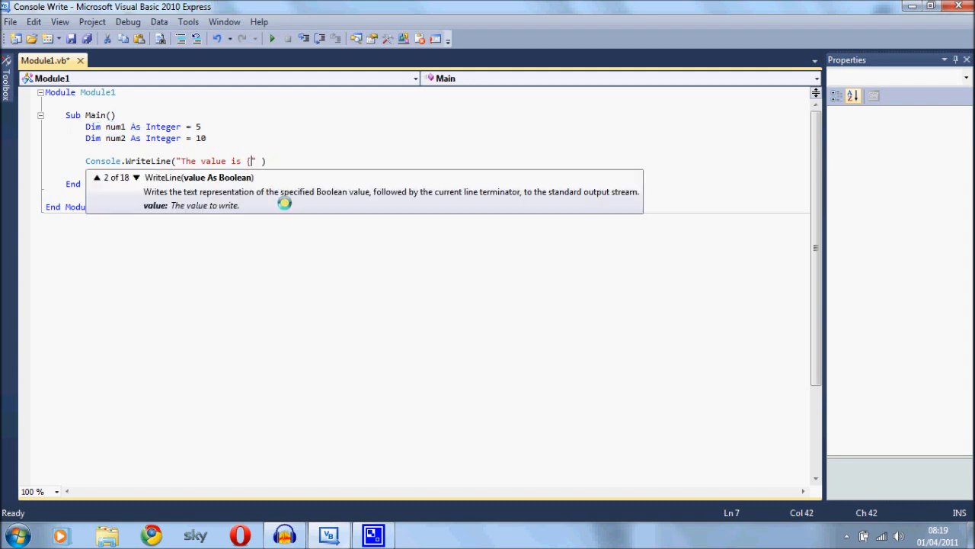
text(0)
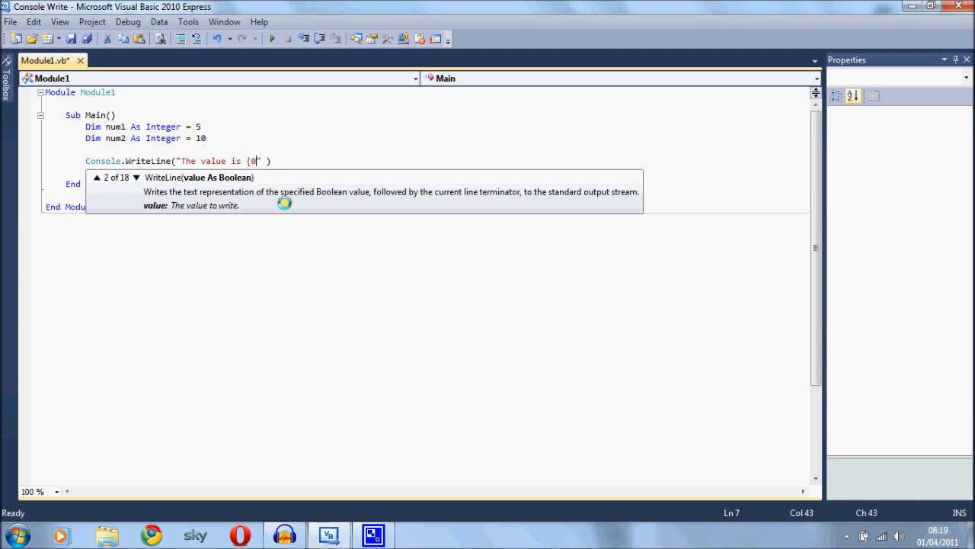
text(}")
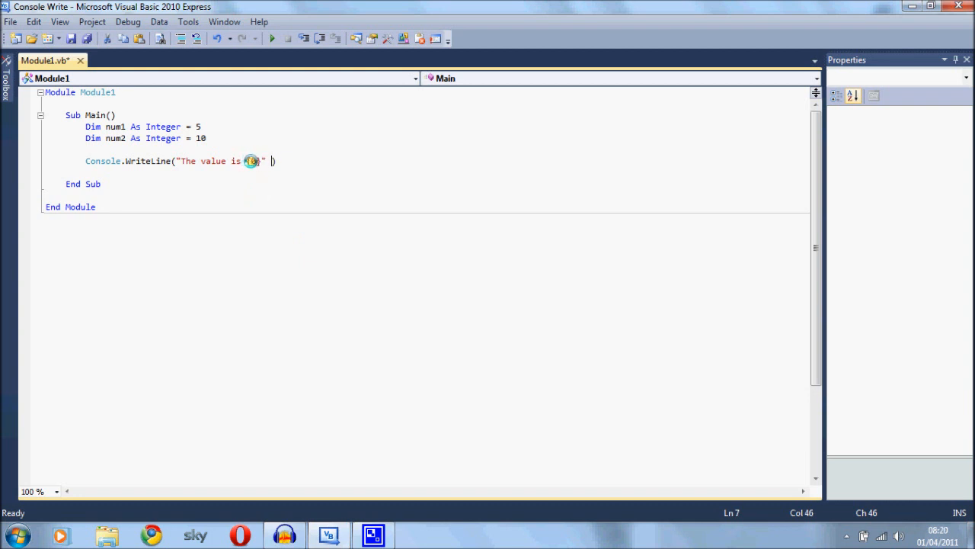
Step: Pass num1 as the {0} argument and follow with Console.ReadLine()
key(backspace)
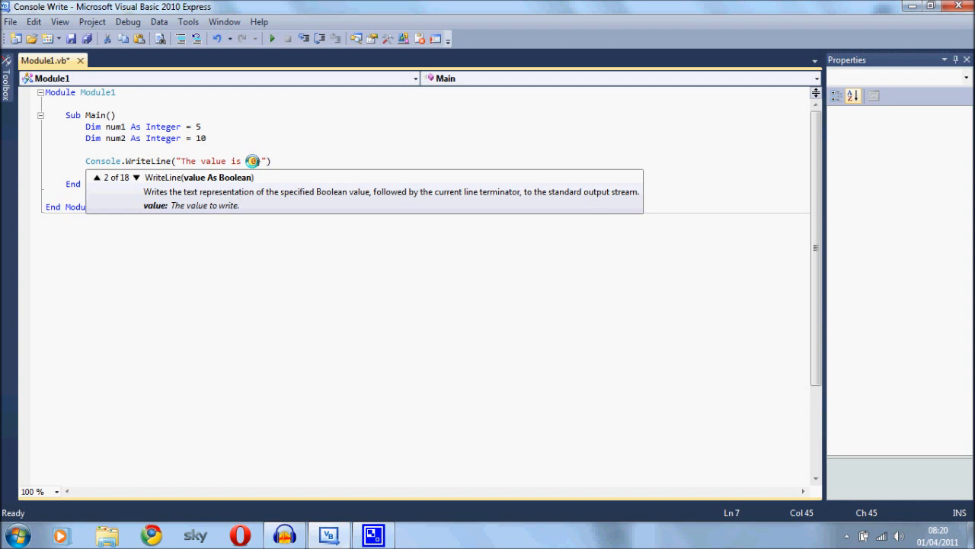
text(,)
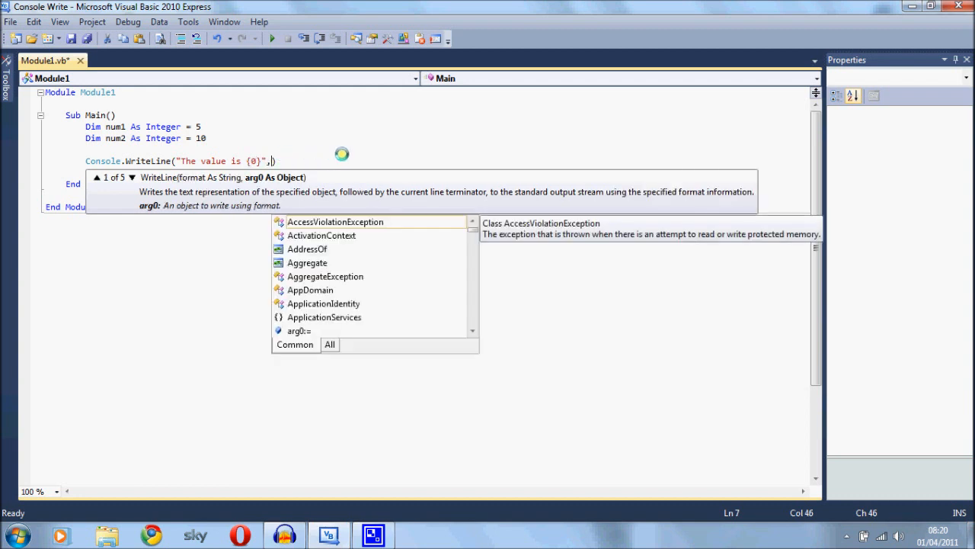
text(num1)
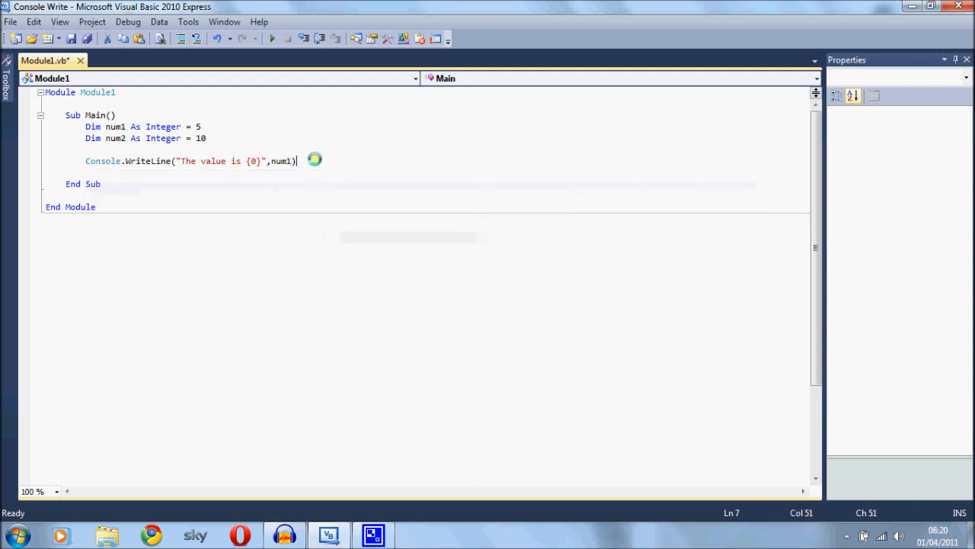
text(console.ReadLine()
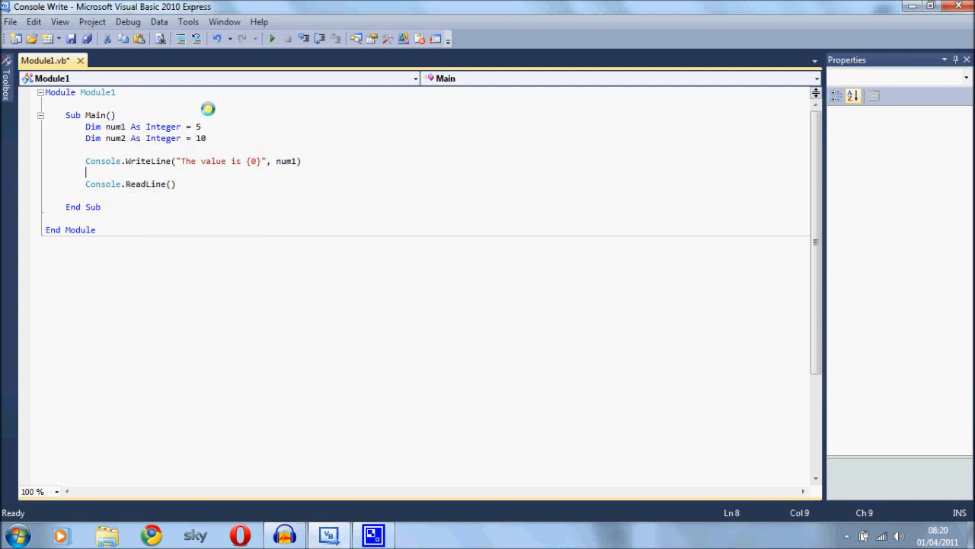
click(256, 162)
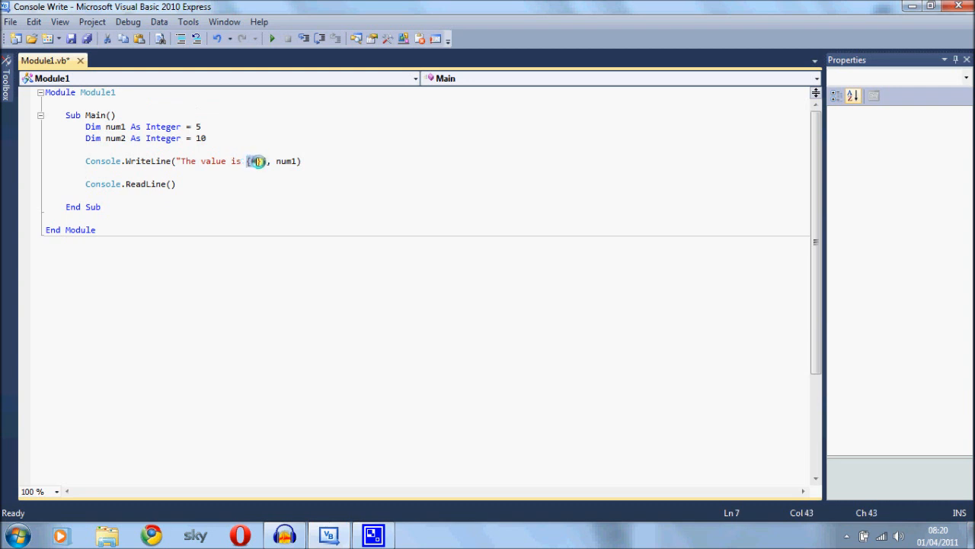
text(0})
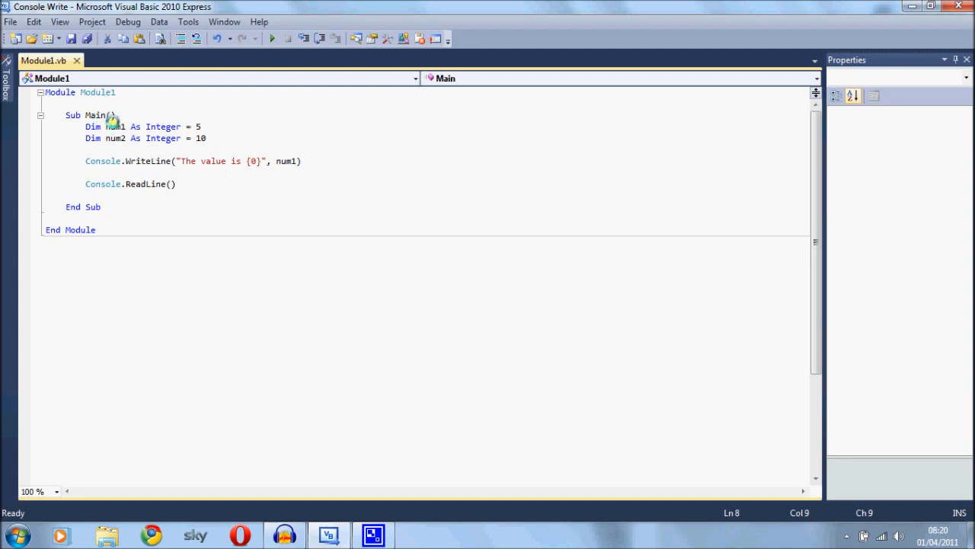
Step: Extend the string to "The value is {0} + {1}" with num1, num2 and run to print 5 + 10
click(256, 161)
text( + )
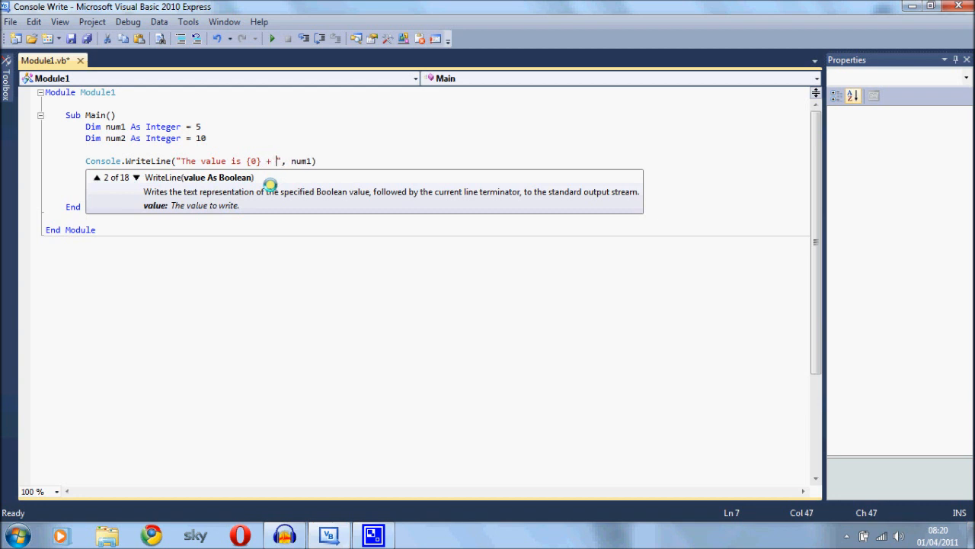
text({)
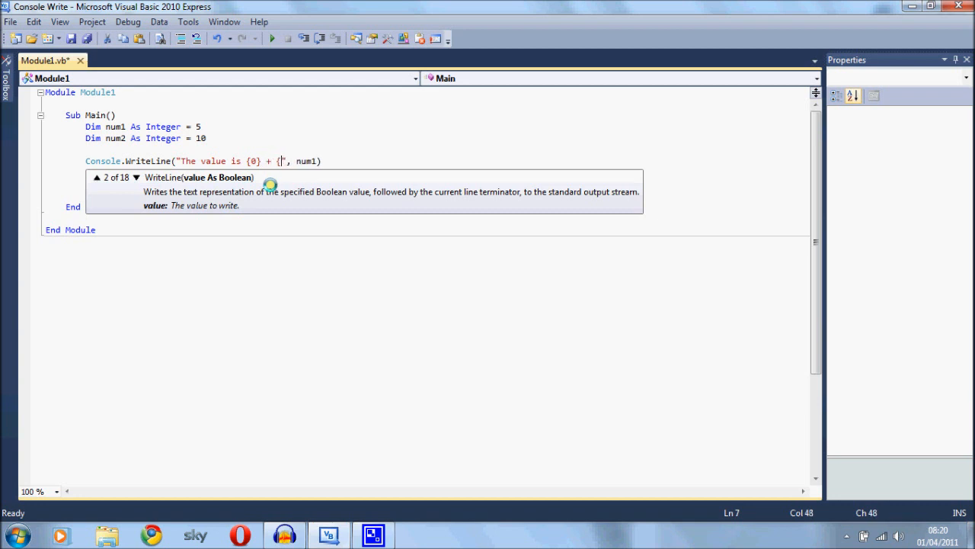
text(1})
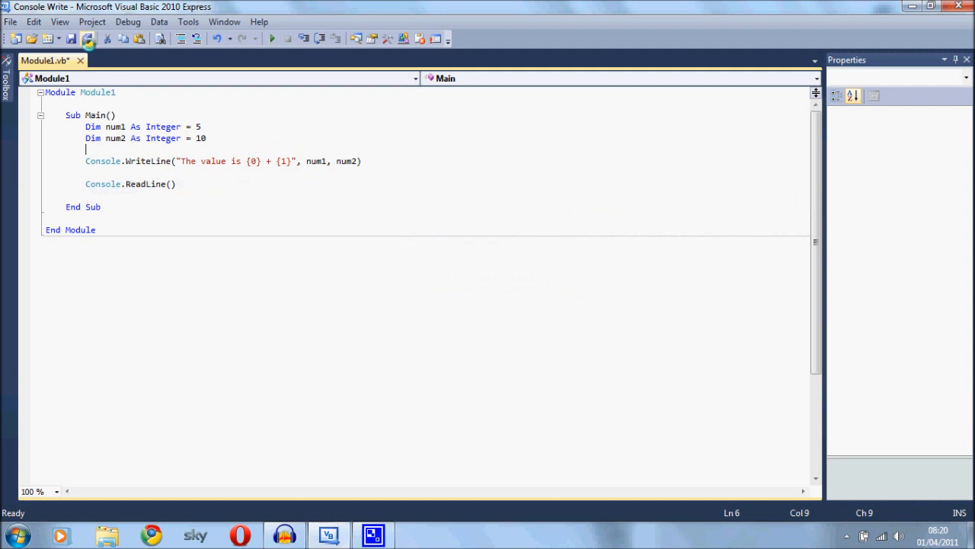
key(ctrl+s)
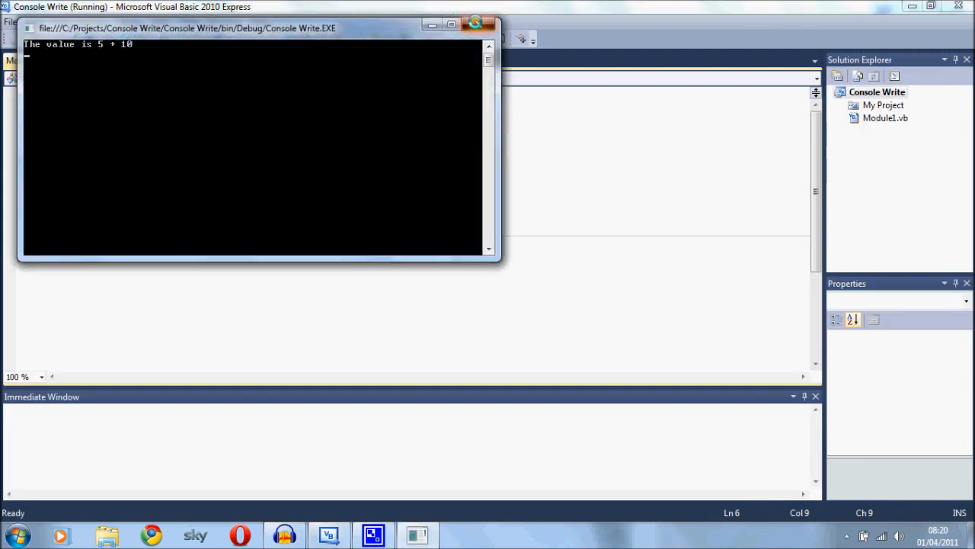
click(474, 24)
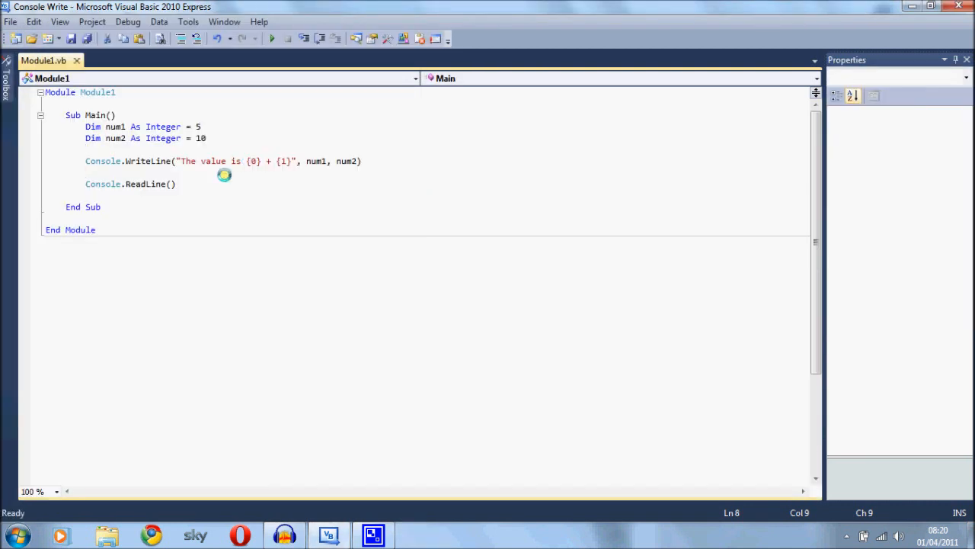